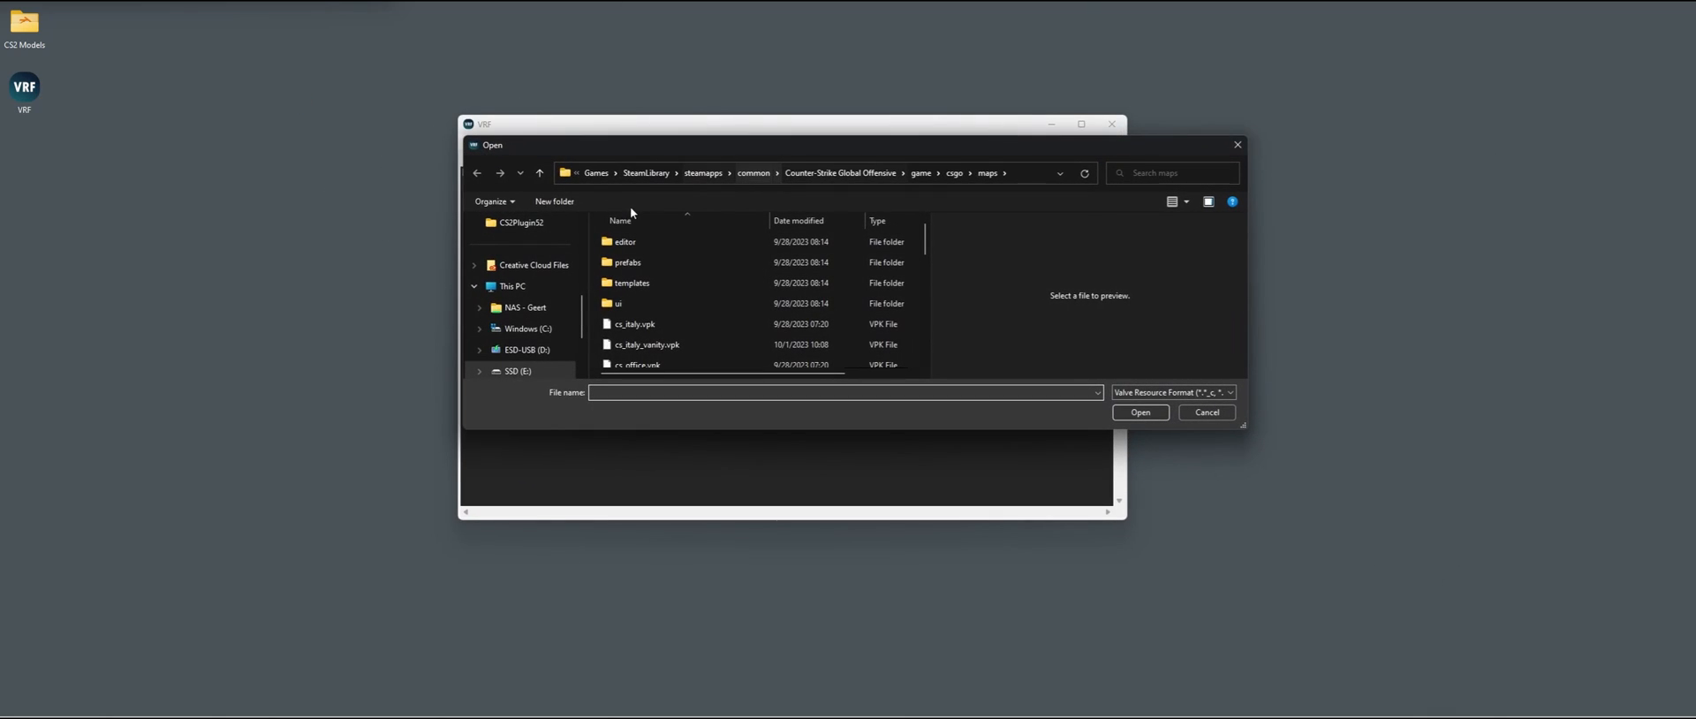
pyautogui.moveTo(705, 204)
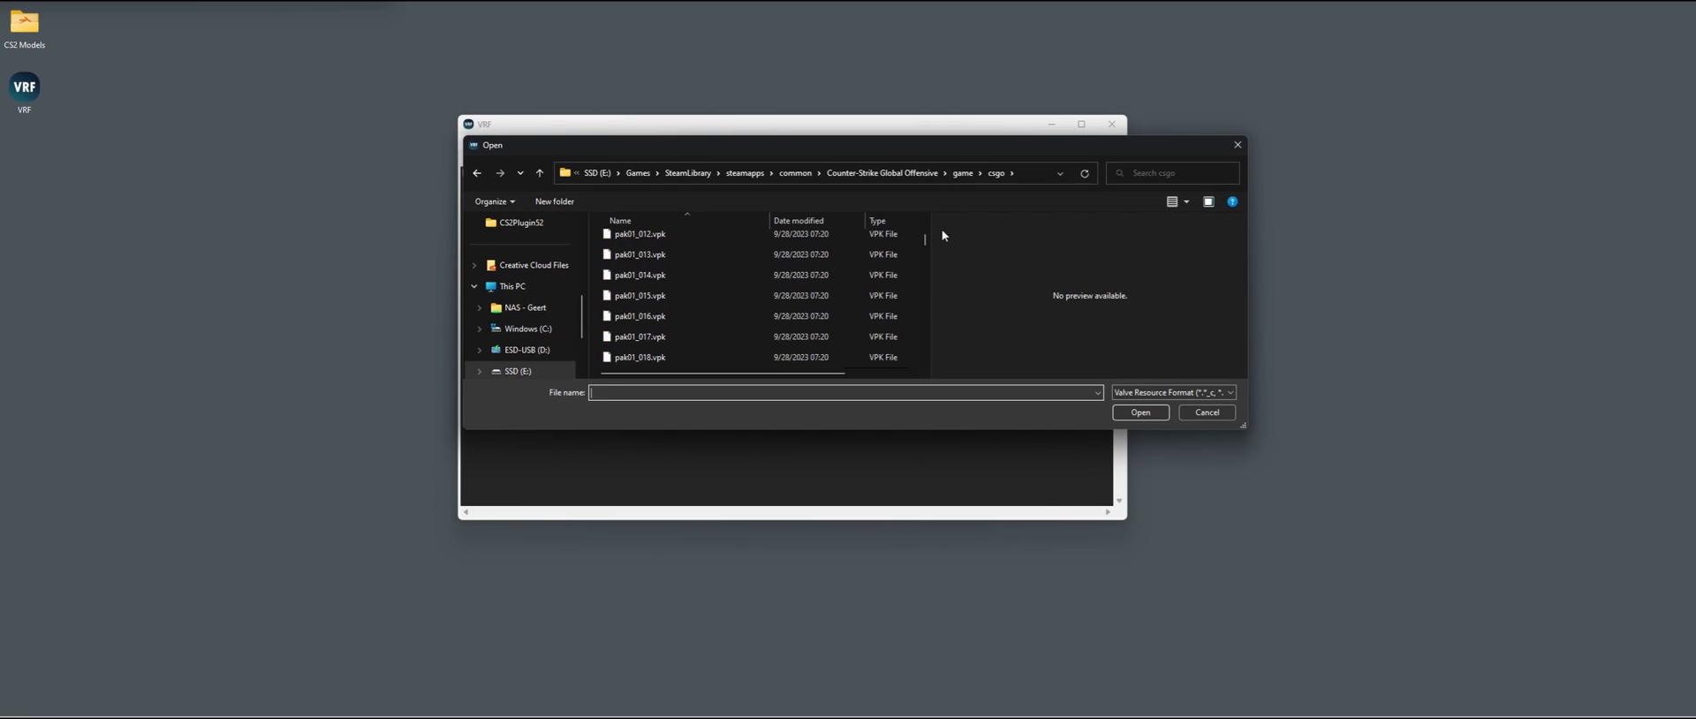
# Load pak01_dir.vpk from the csgo folder so its folder tree is listed.
pyautogui.scroll(-3)
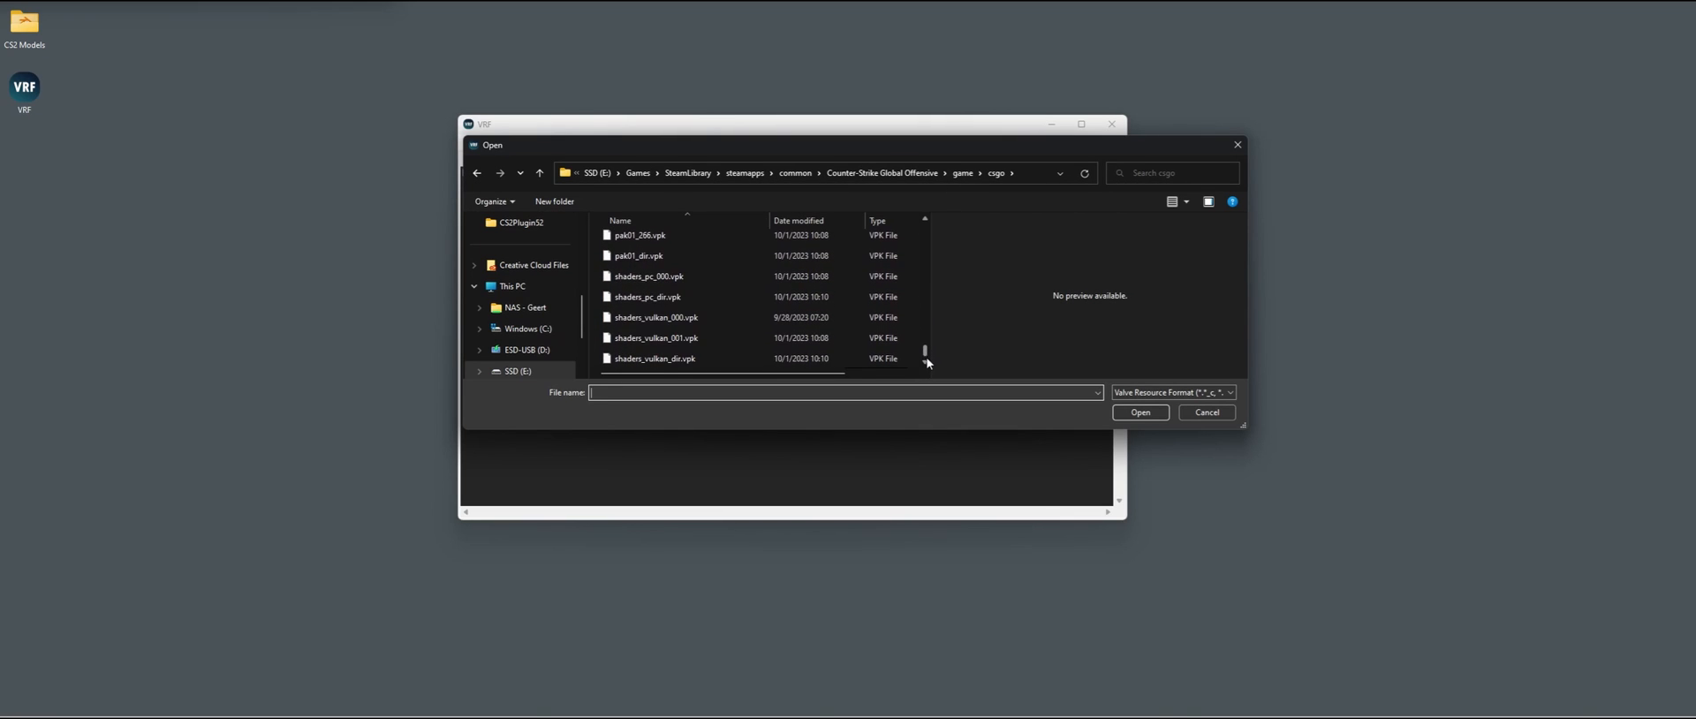
pyautogui.click(637, 255)
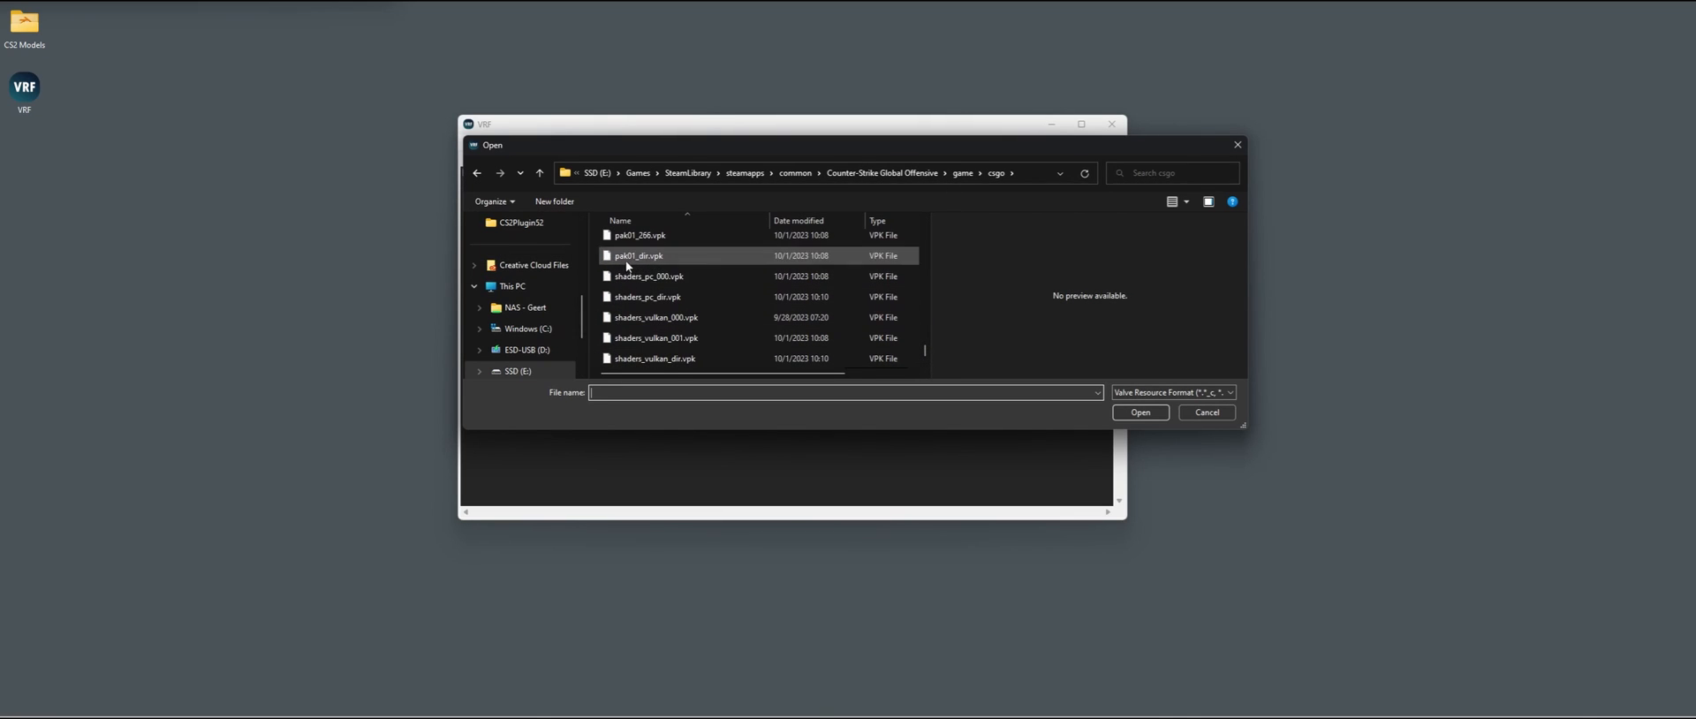
pyautogui.moveTo(666, 263)
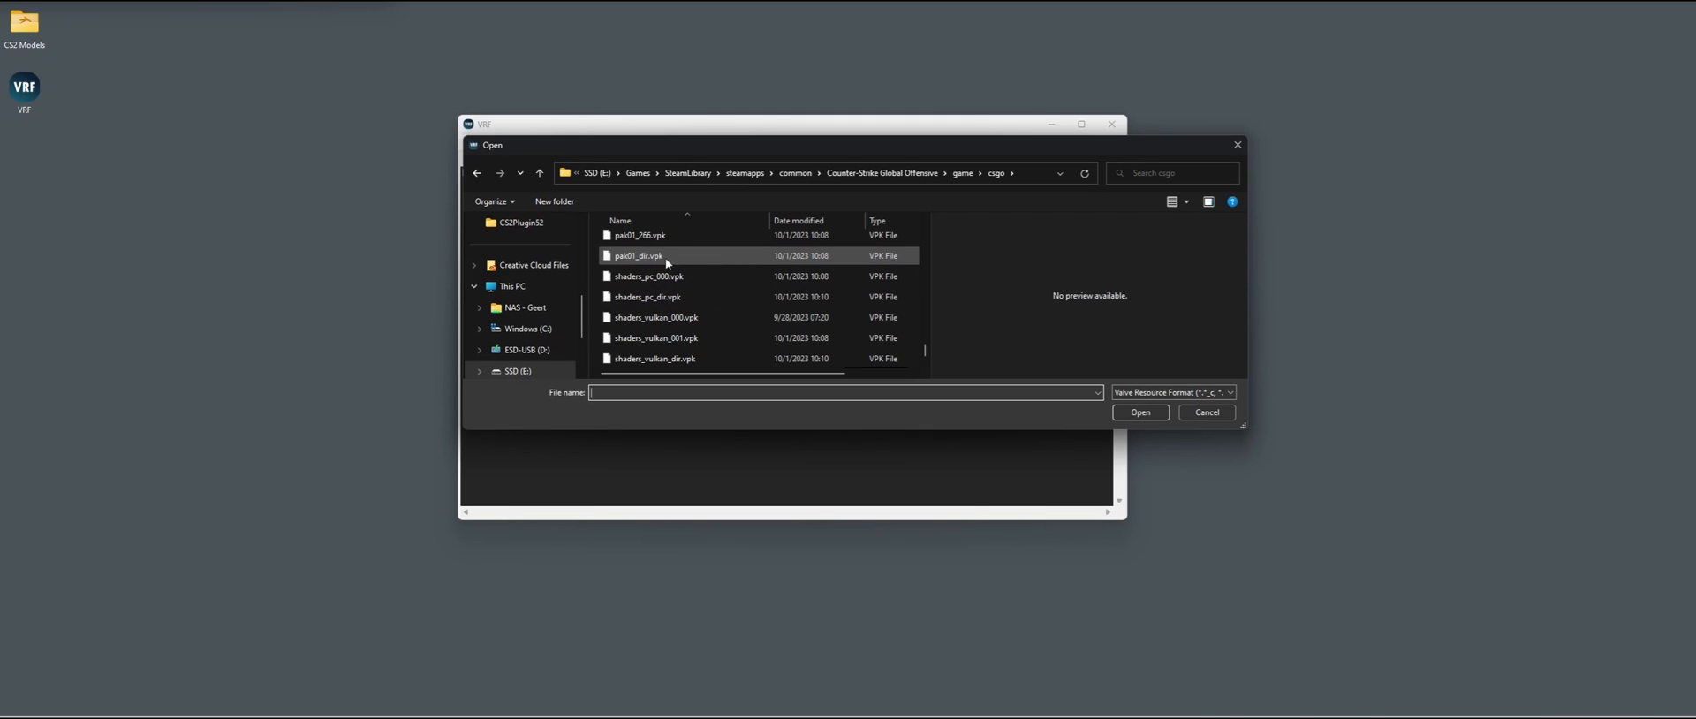
pyautogui.doubleClick(640, 255)
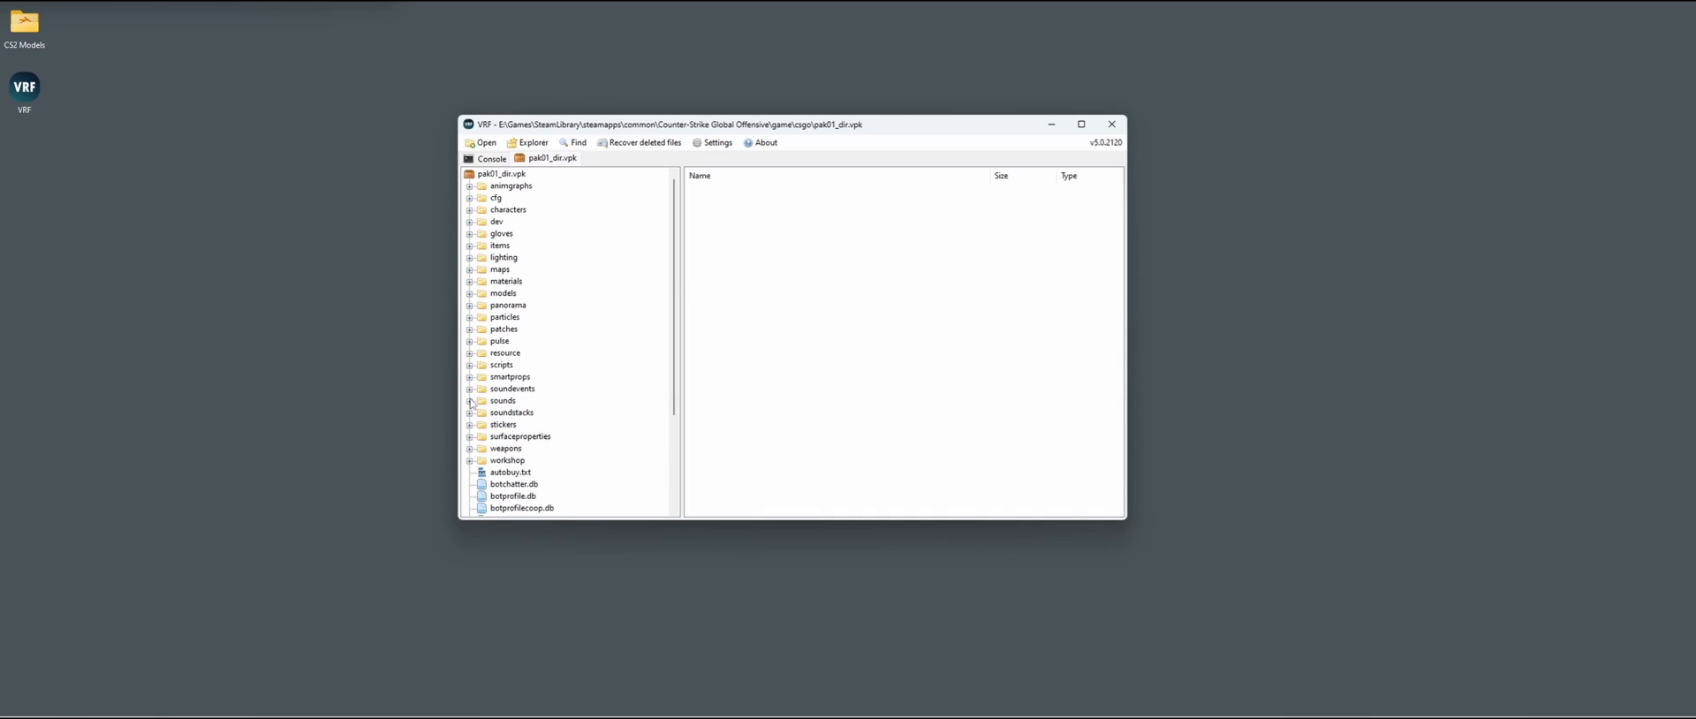
# Start a Decompile & export of the archive's sounds folder.
pyautogui.click(504, 401)
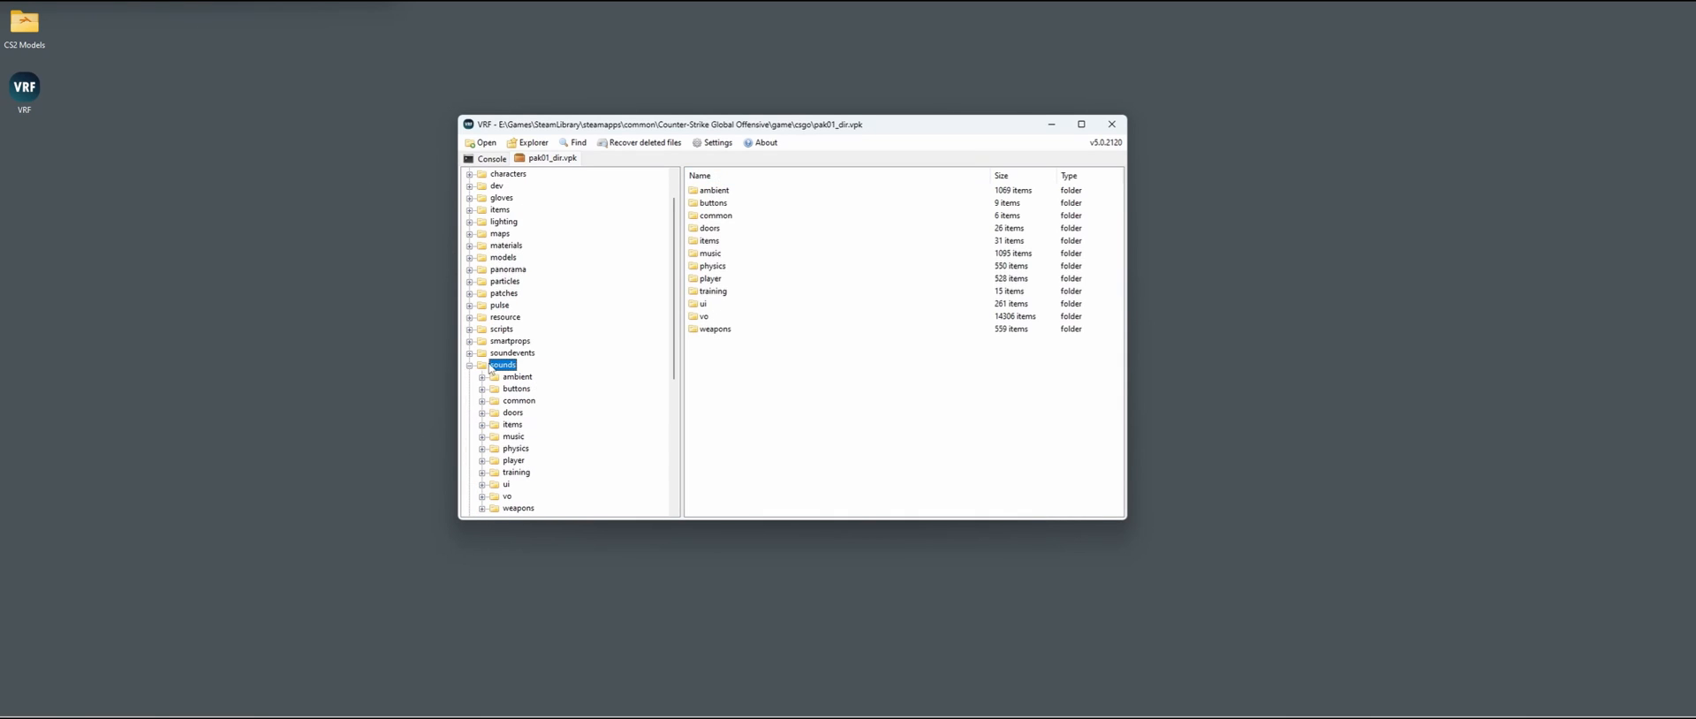
pyautogui.rightClick(504, 364)
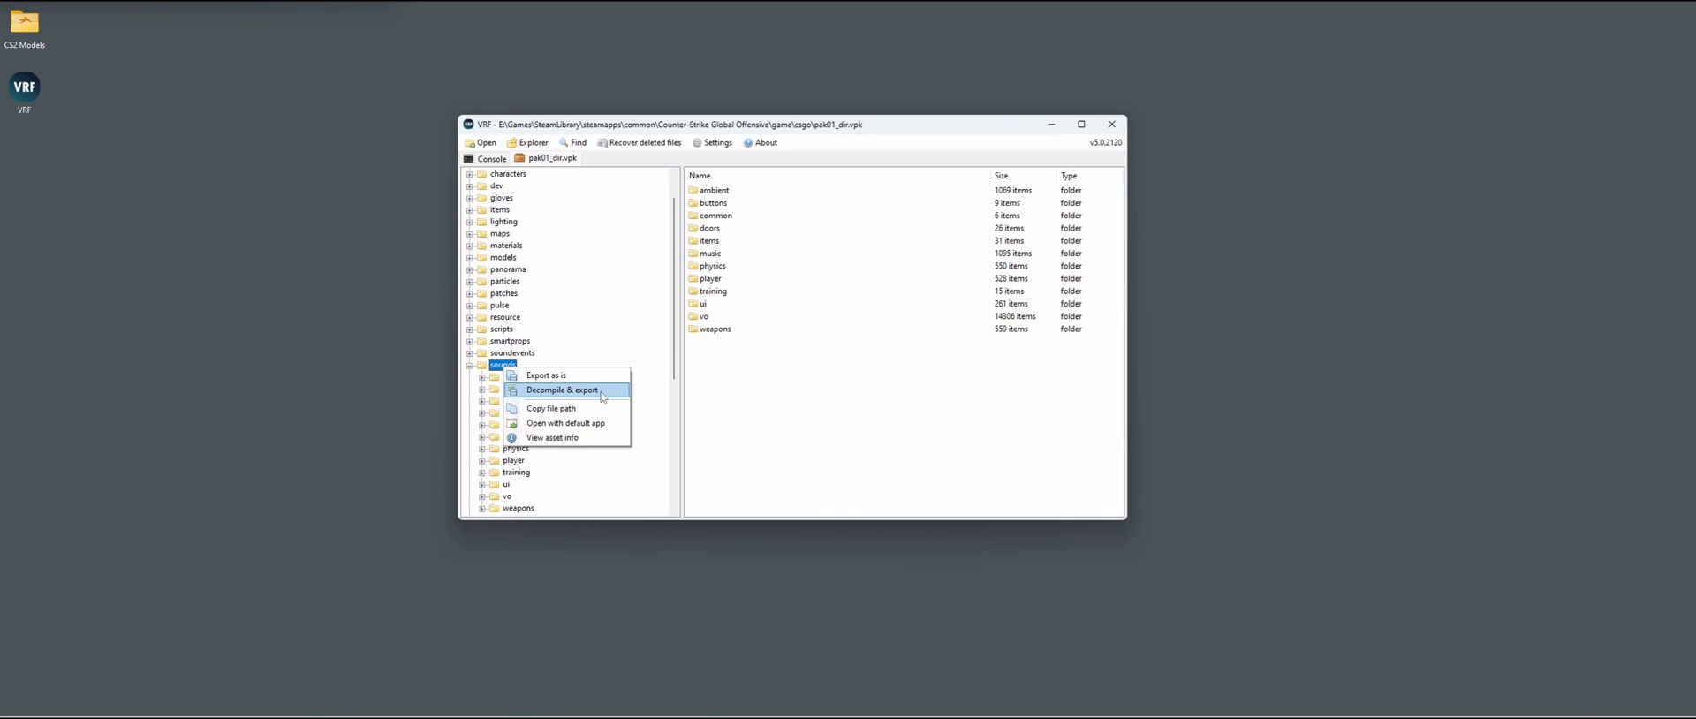
pyautogui.click(562, 391)
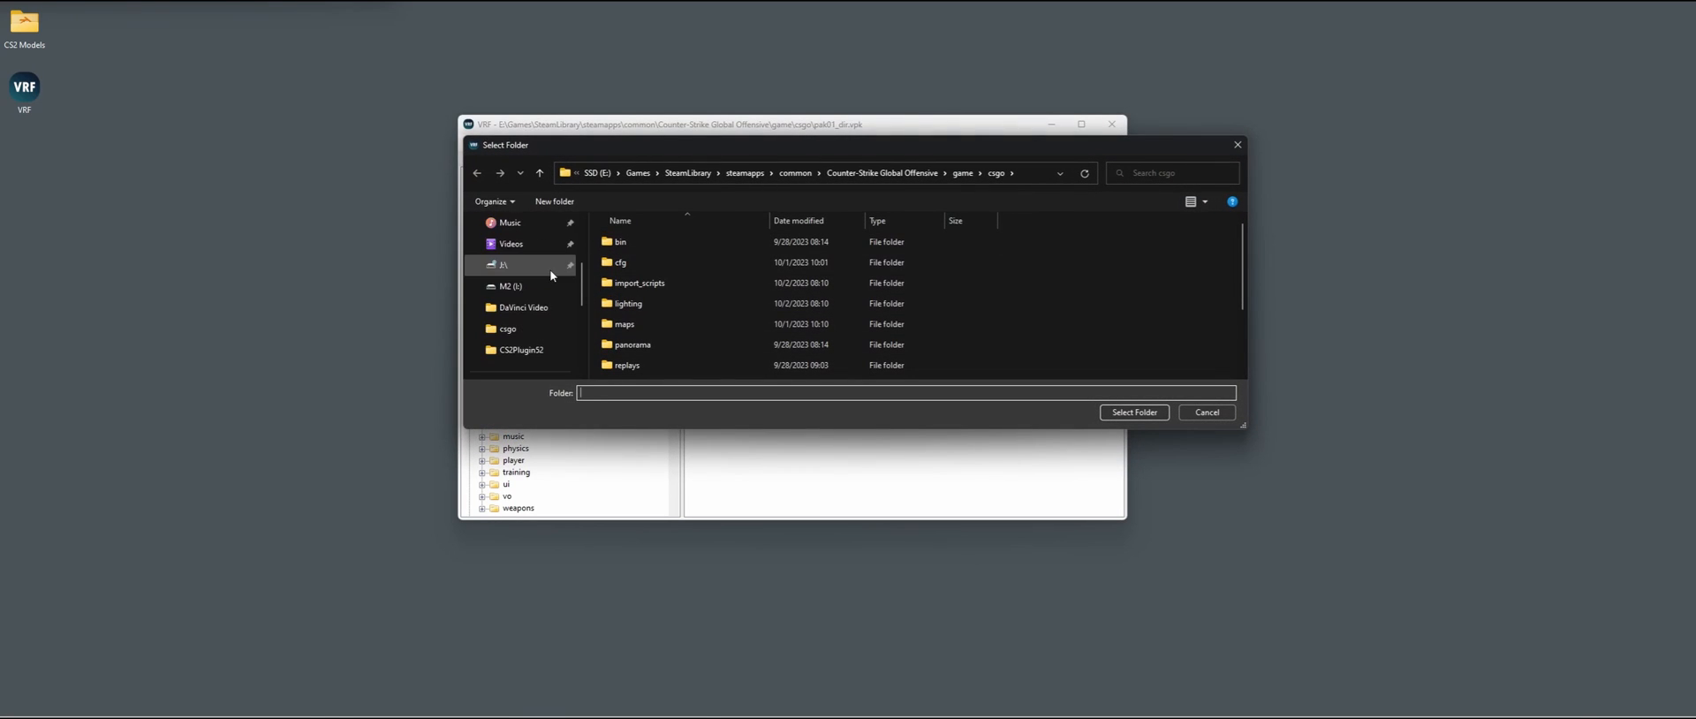
# Choose Desktop > CS2 Models as the export destination and let the export run.
pyautogui.click(512, 265)
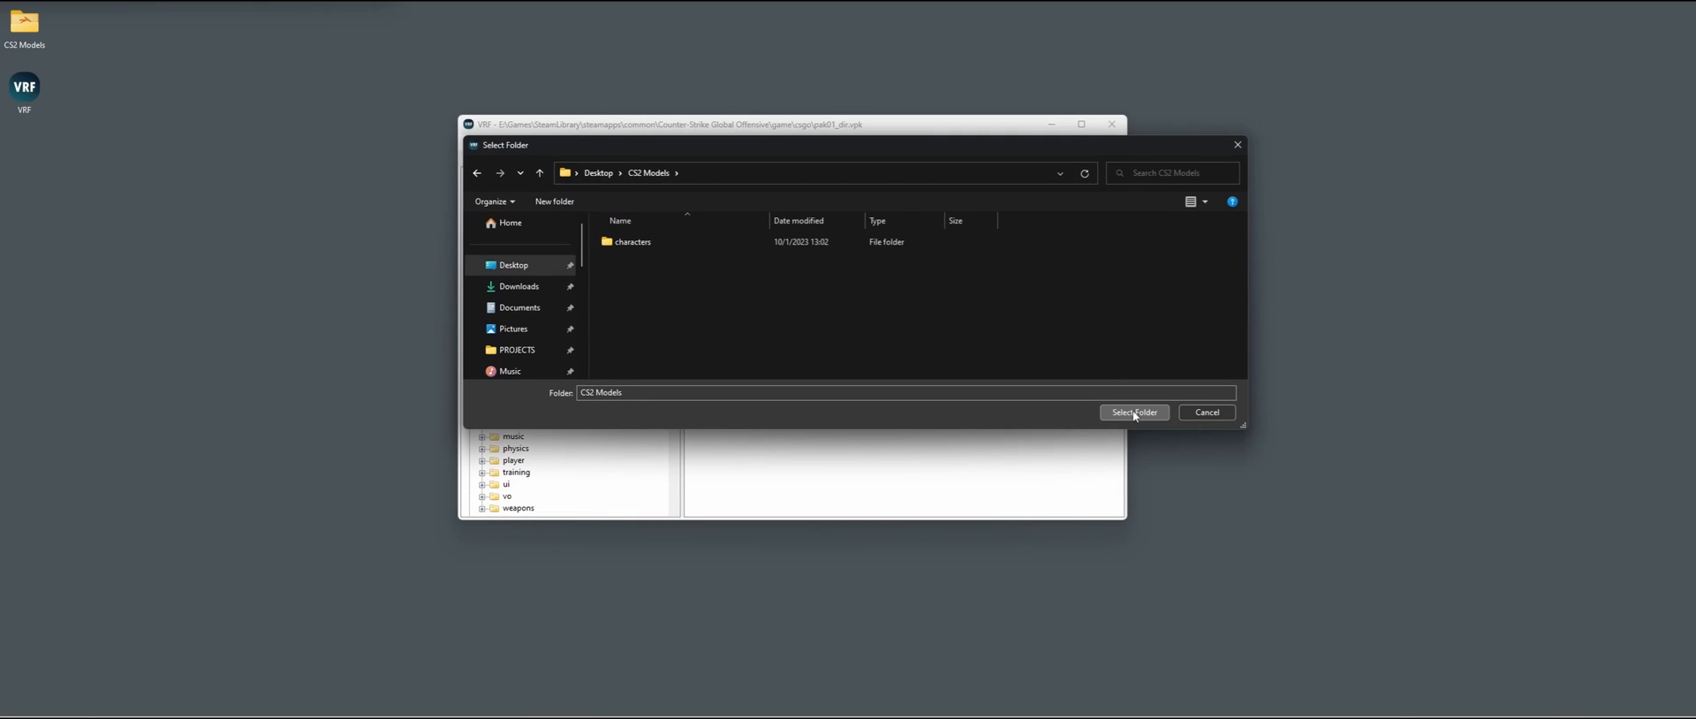
pyautogui.click(1134, 411)
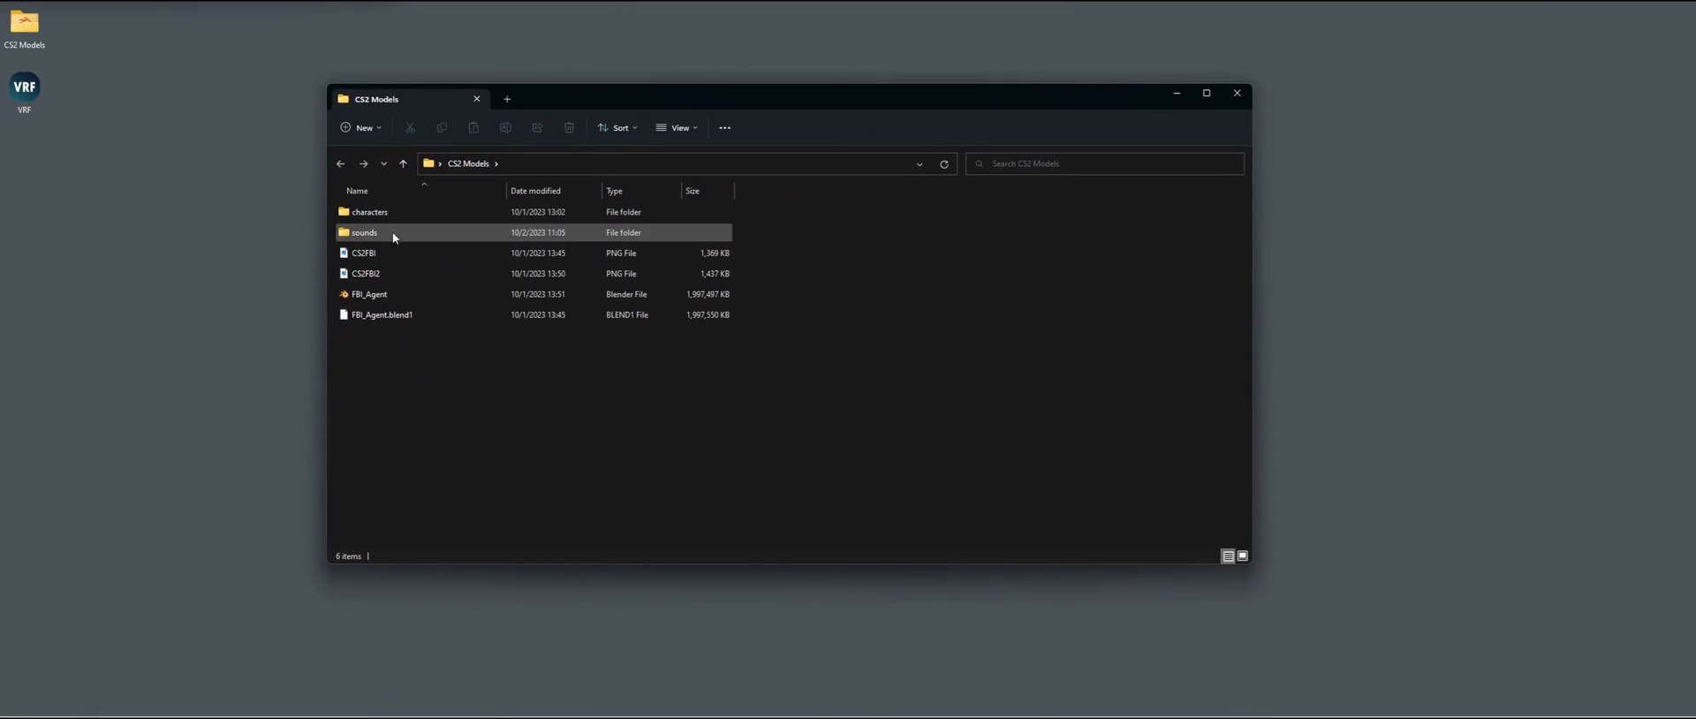
# Play bird1.wav from sounds > ambient > animal in Media Player, then return to sounds.
pyautogui.doubleClick(364, 234)
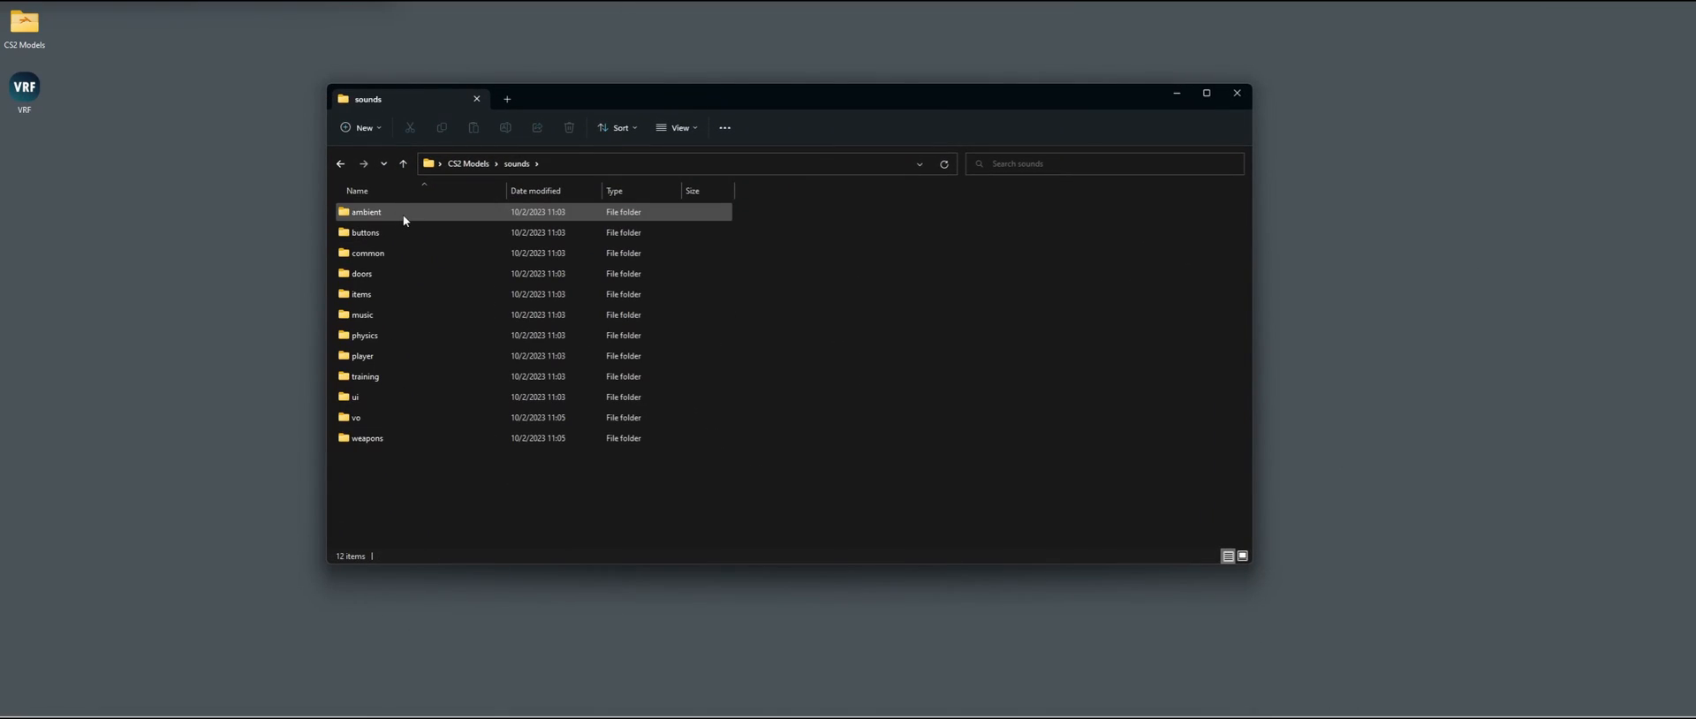
pyautogui.doubleClick(366, 211)
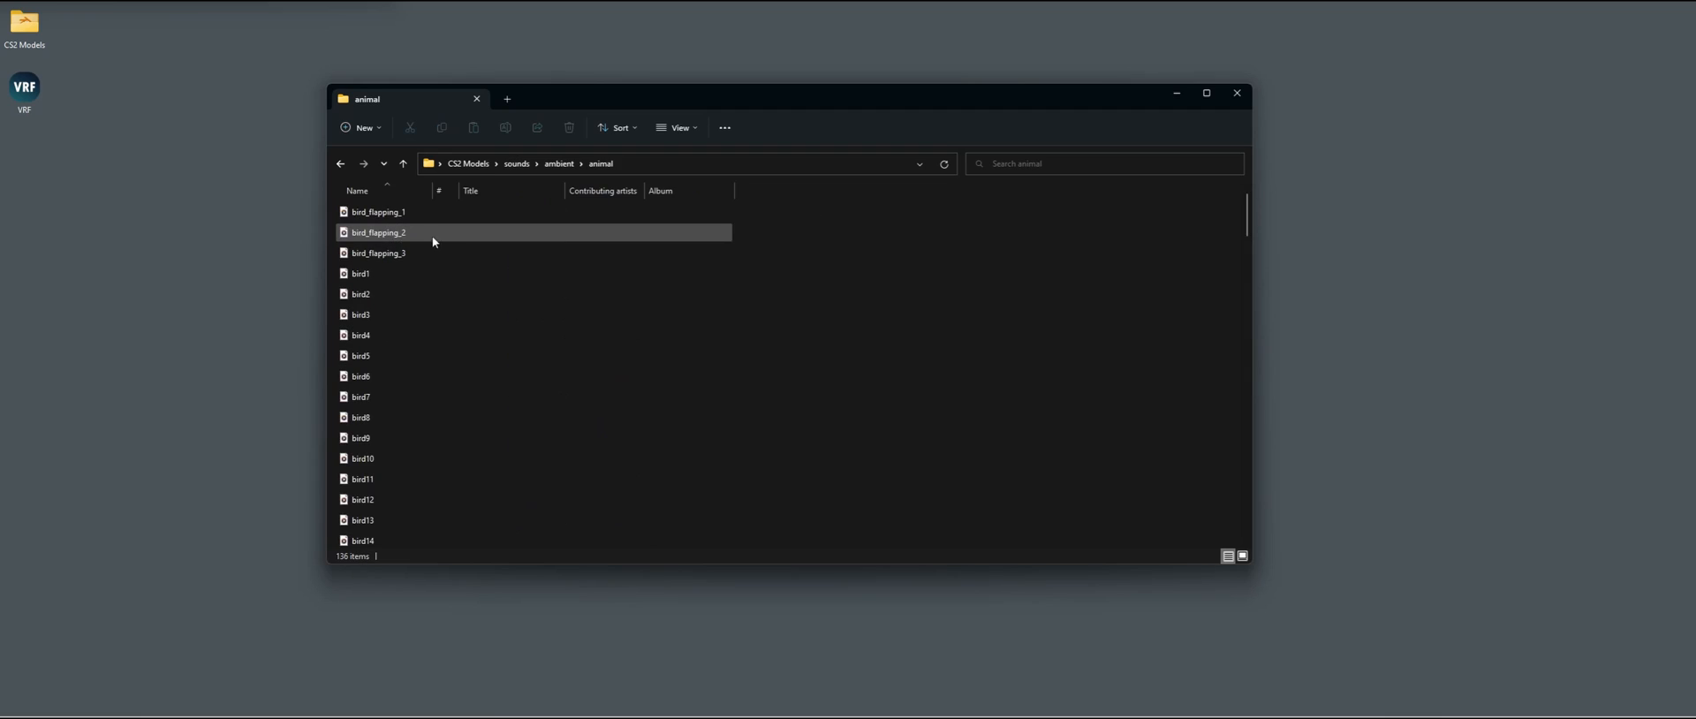
pyautogui.doubleClick(360, 274)
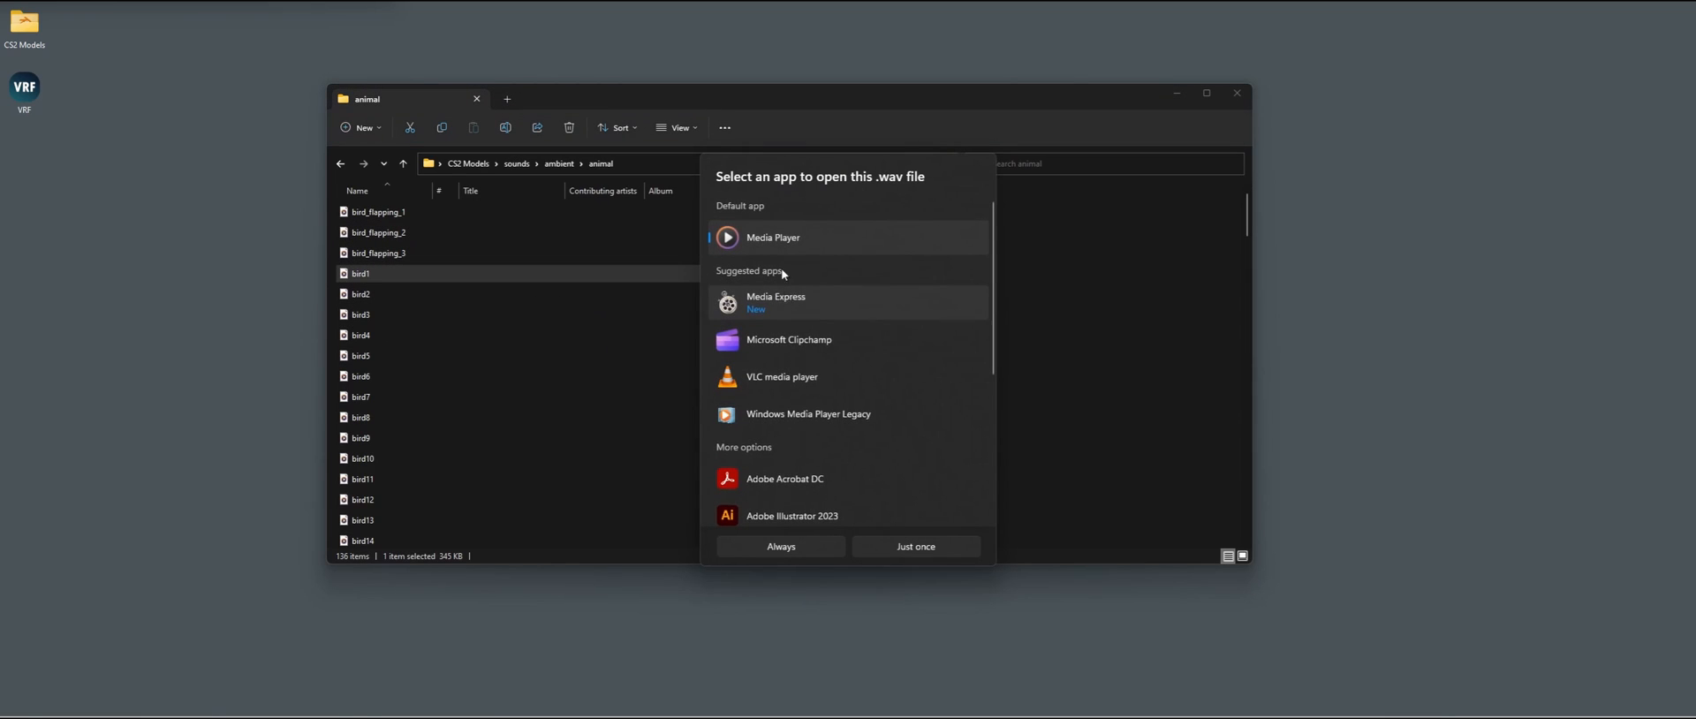
pyautogui.click(913, 546)
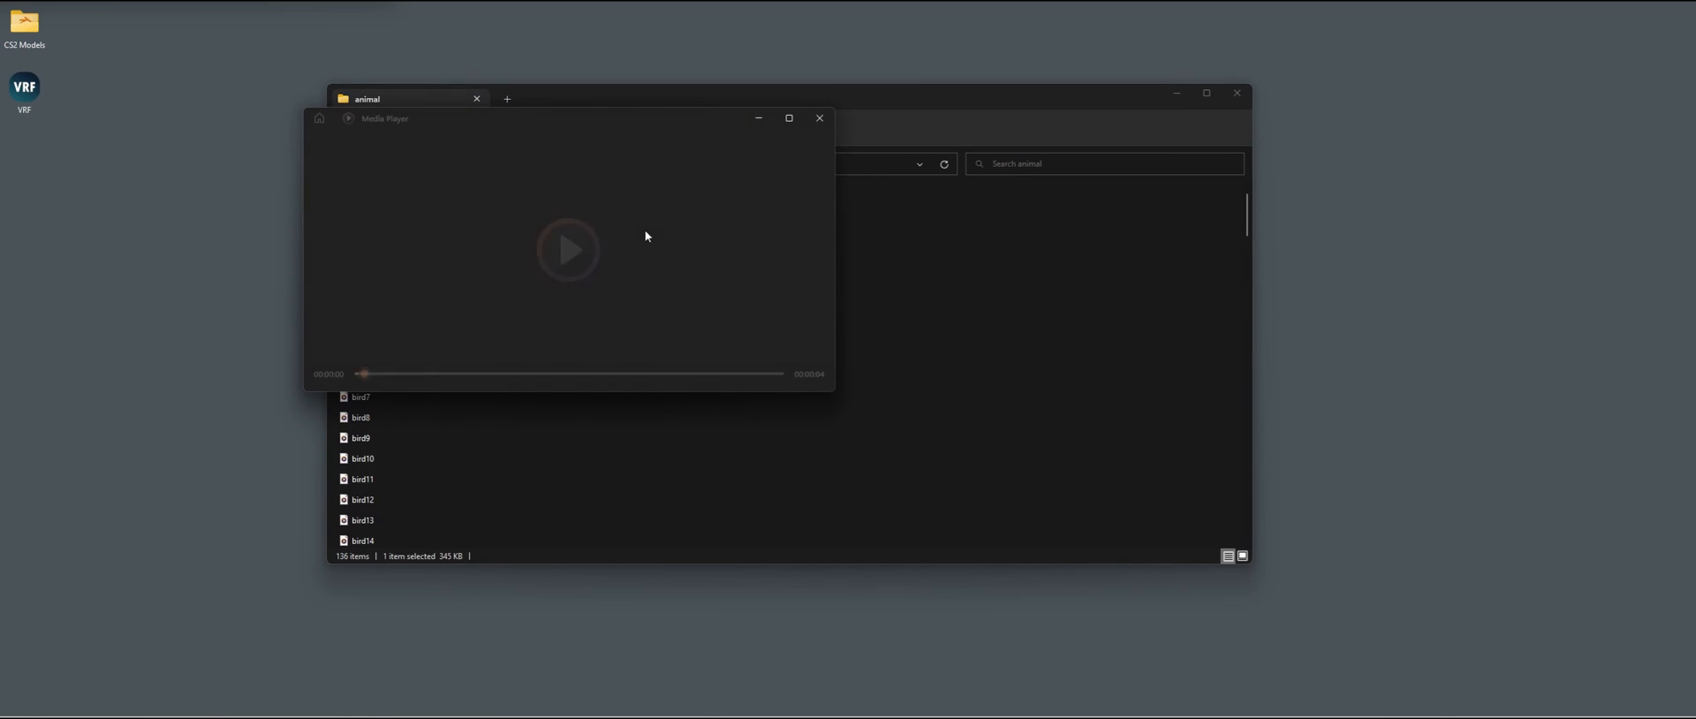
pyautogui.click(568, 249)
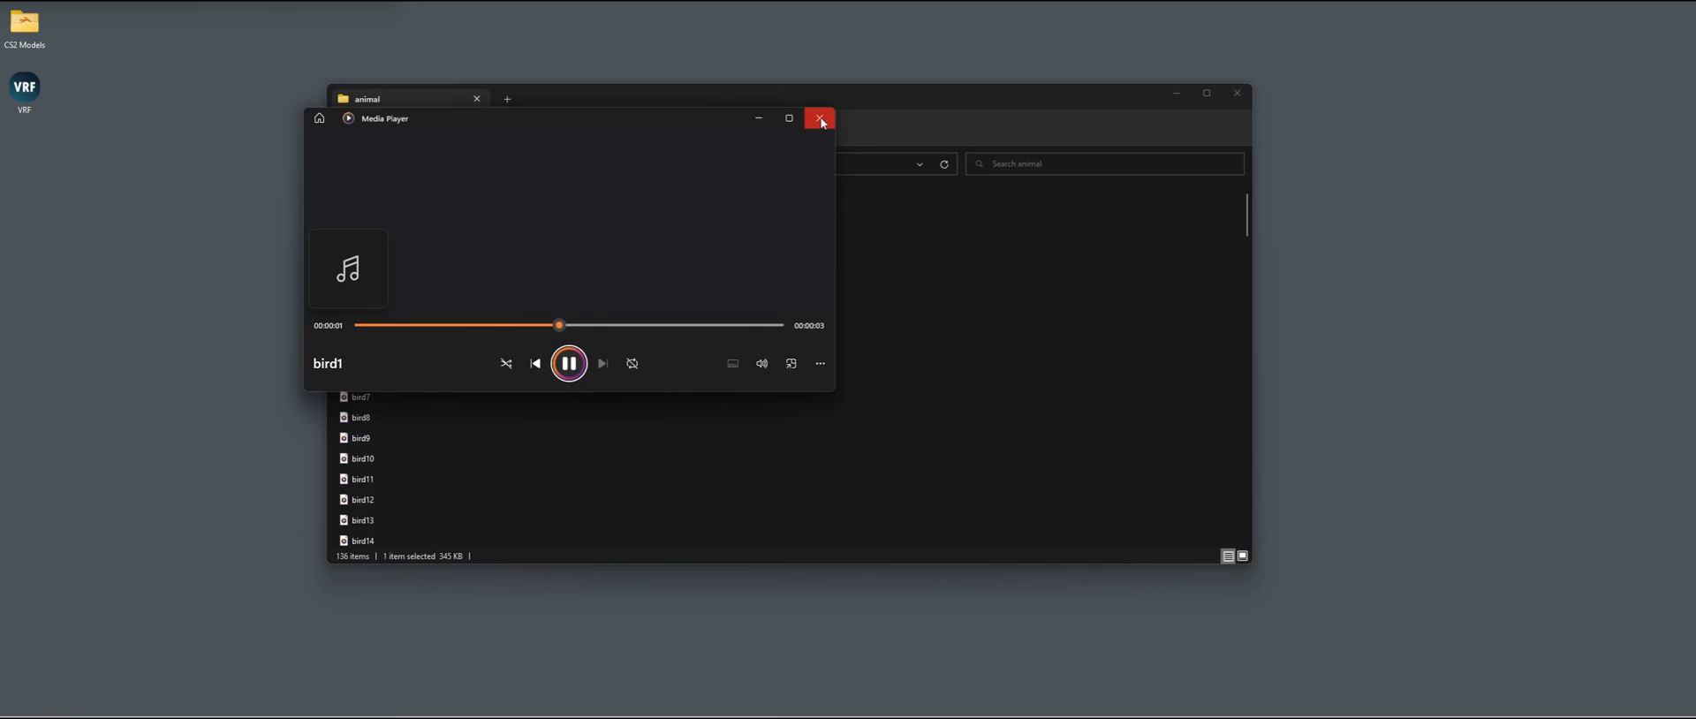
pyautogui.click(820, 118)
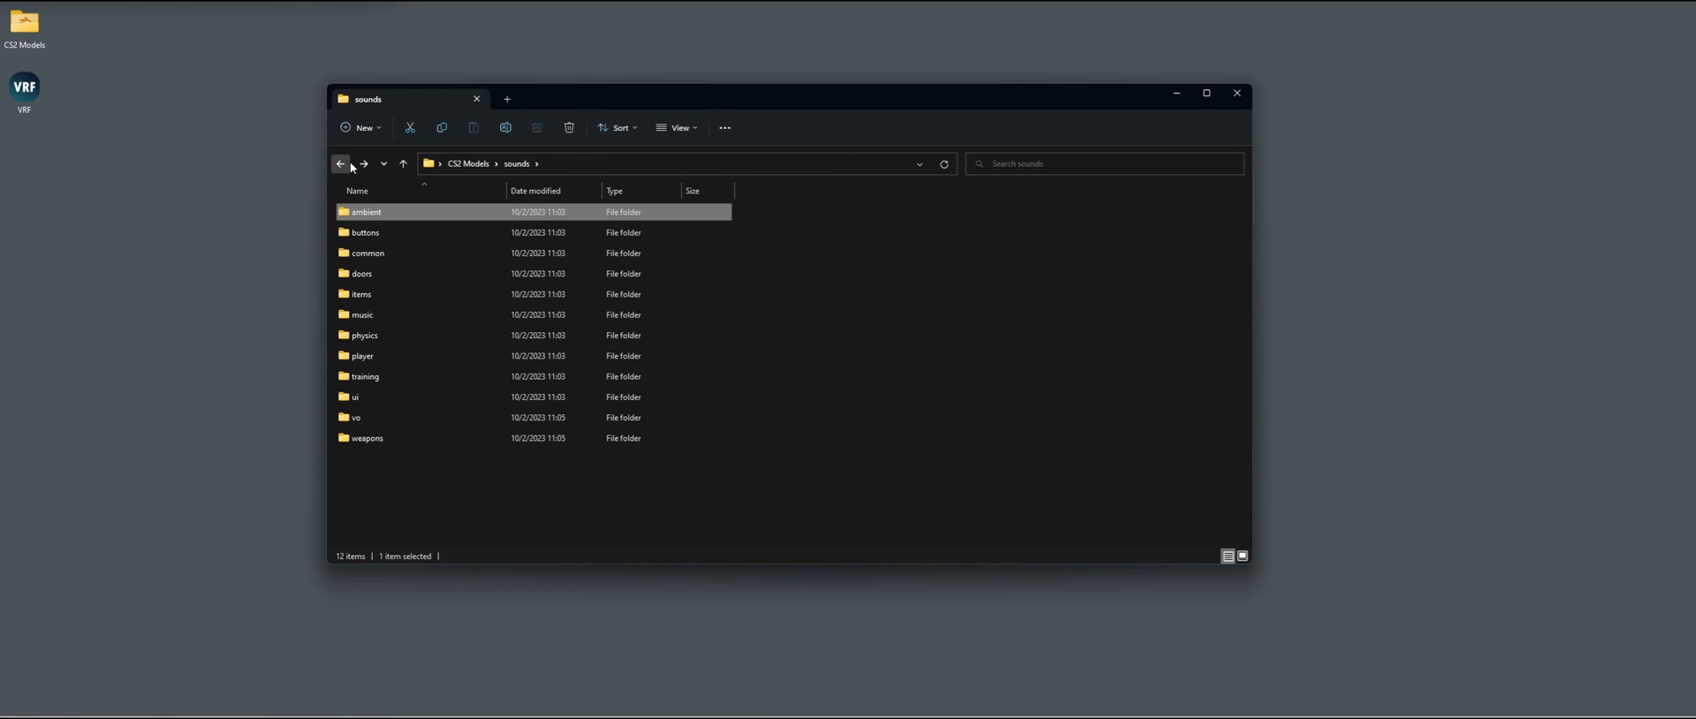
# Play point_captured_t.wav from the music folder in Media Player, then close it.
pyautogui.doubleClick(361, 315)
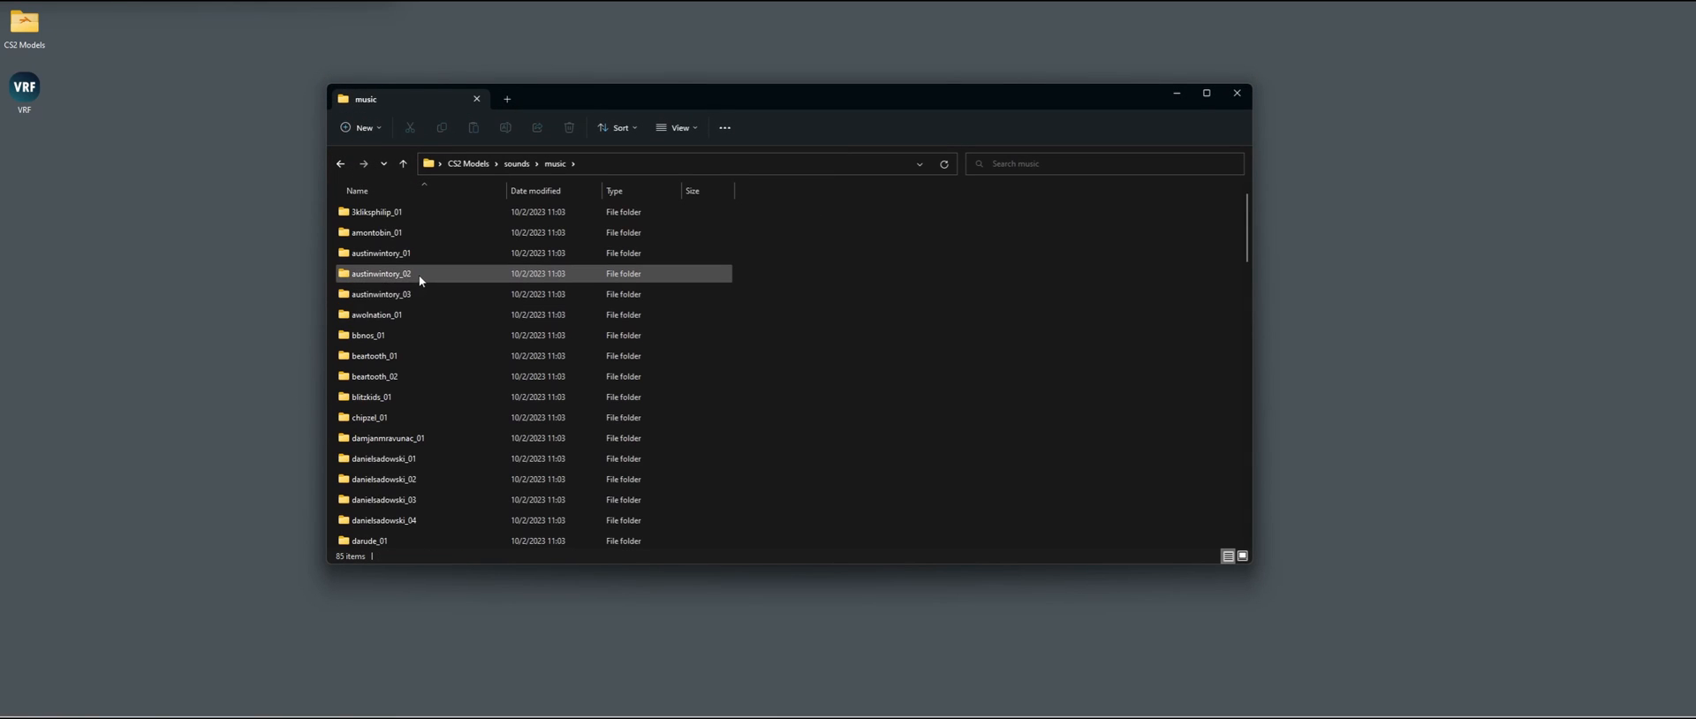
pyautogui.scroll(-3)
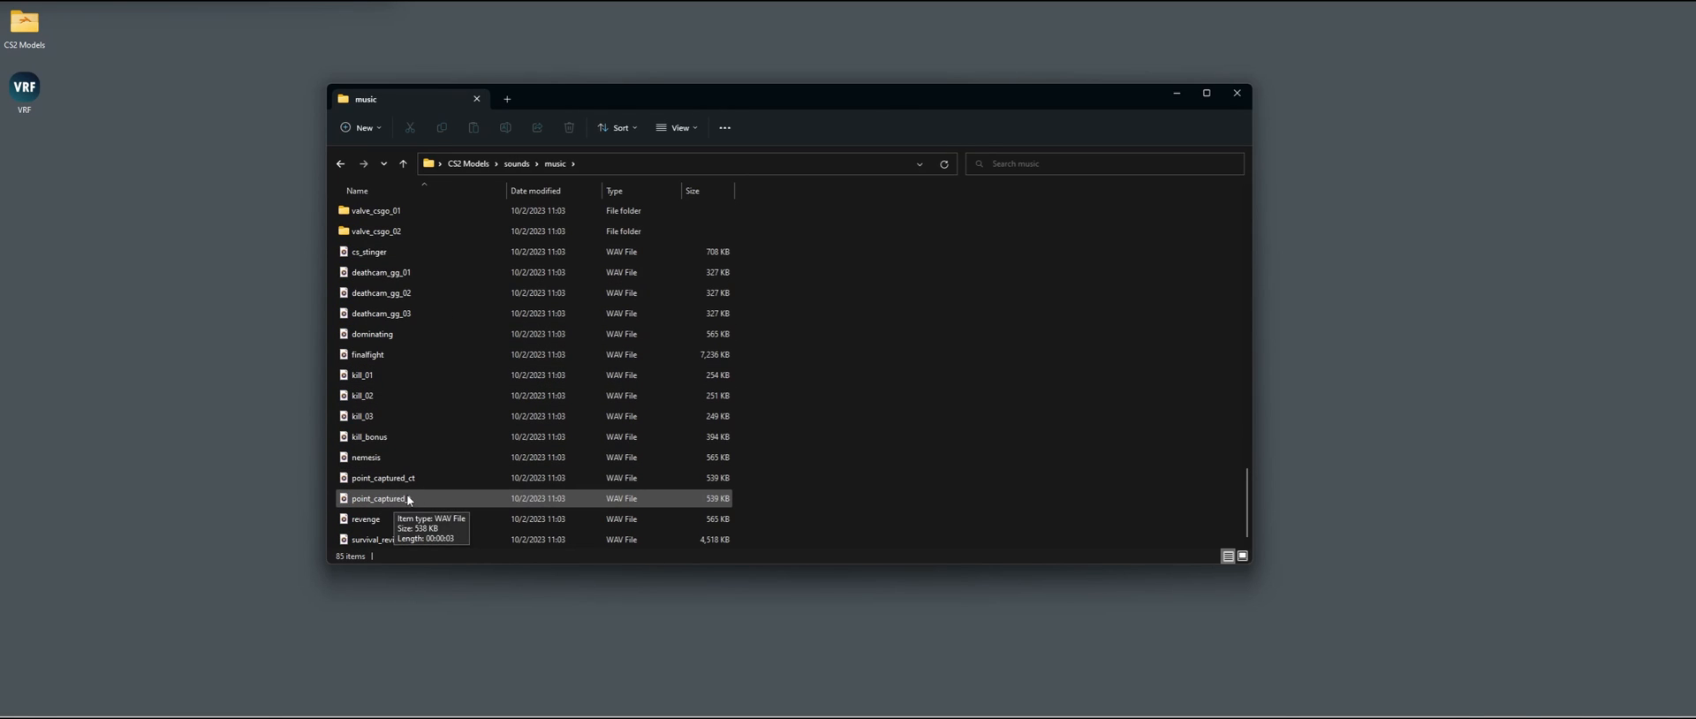
pyautogui.doubleClick(379, 498)
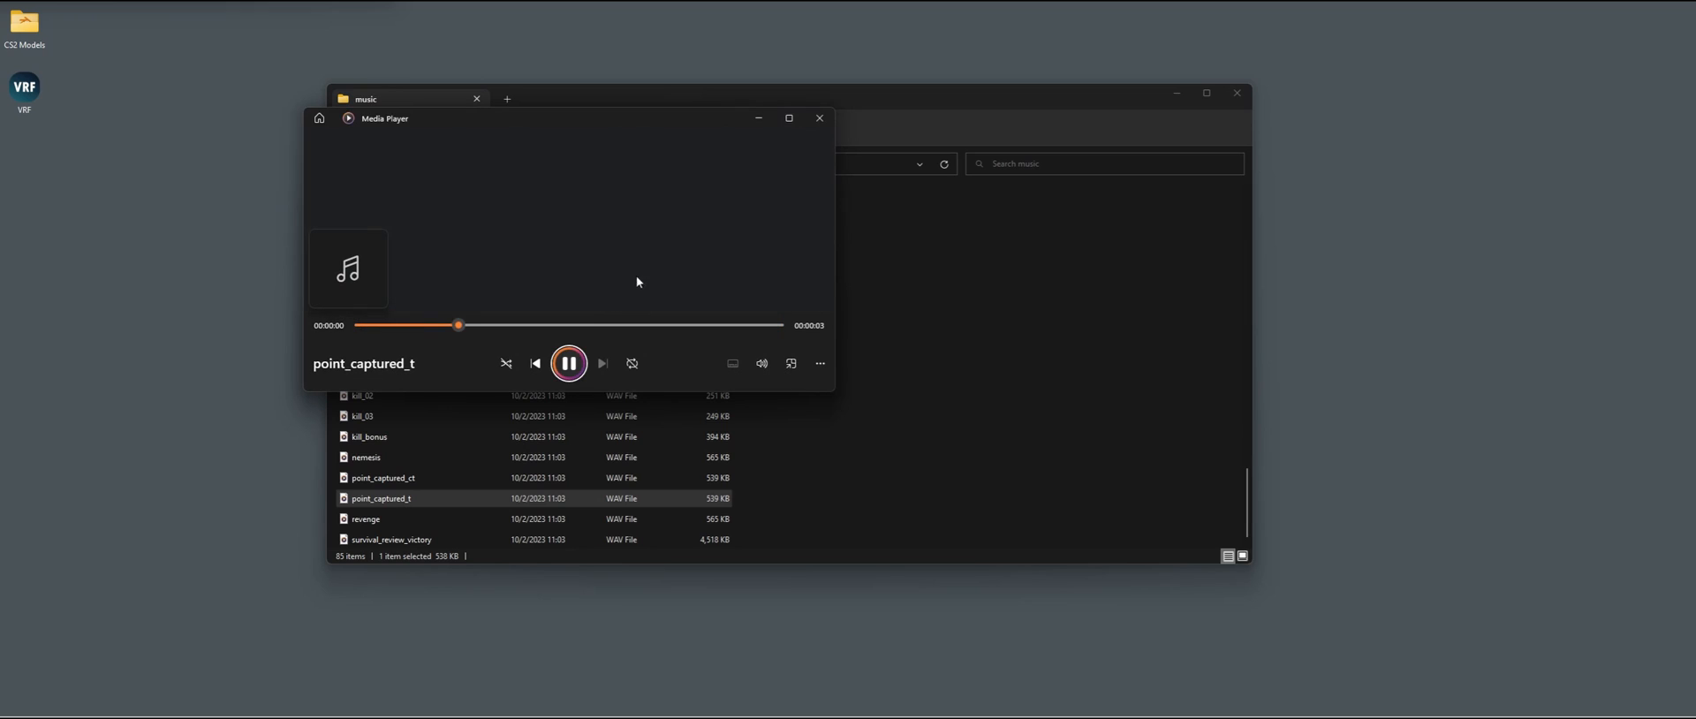
pyautogui.moveTo(820, 118)
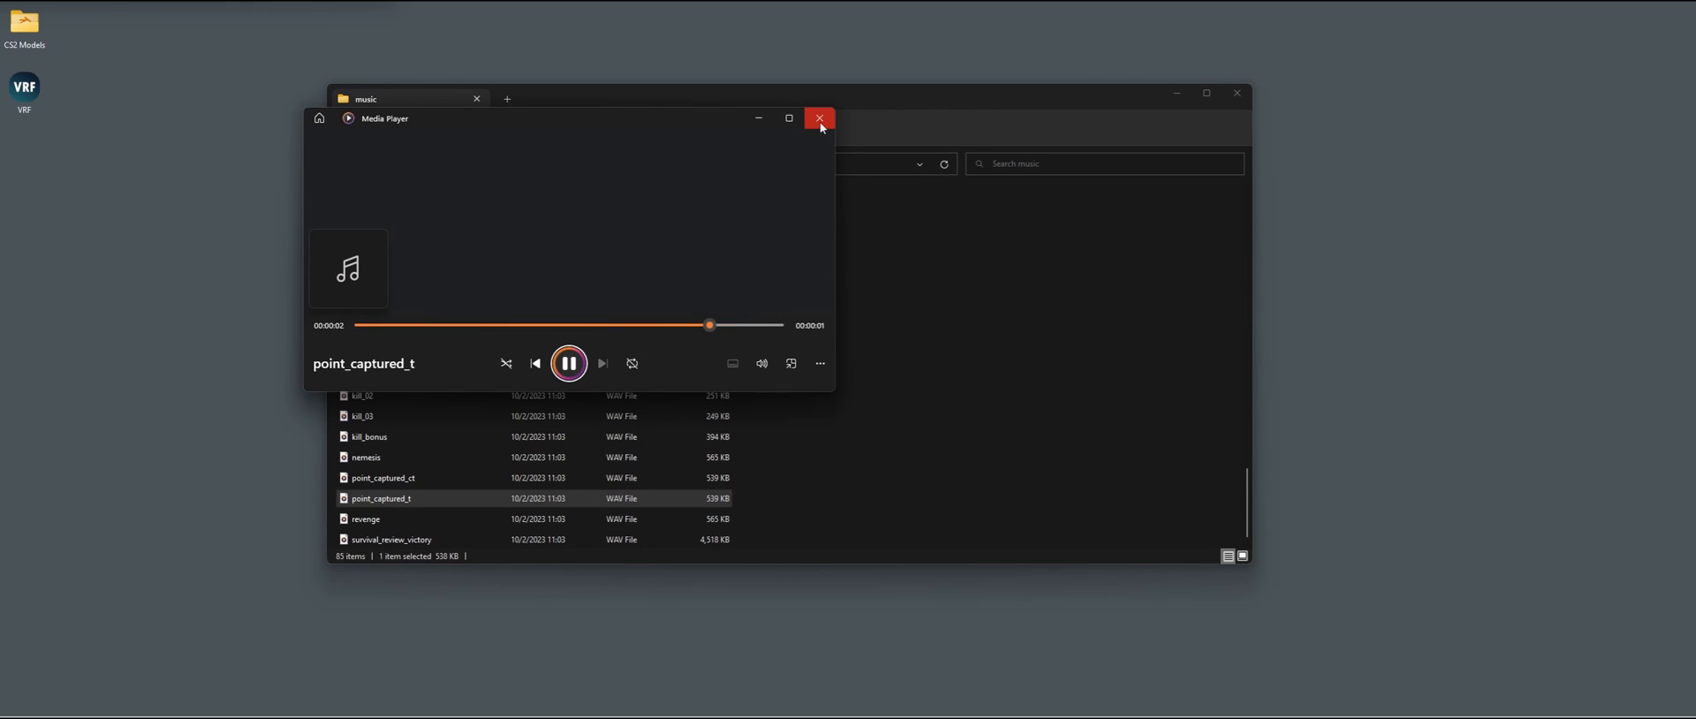
pyautogui.click(819, 119)
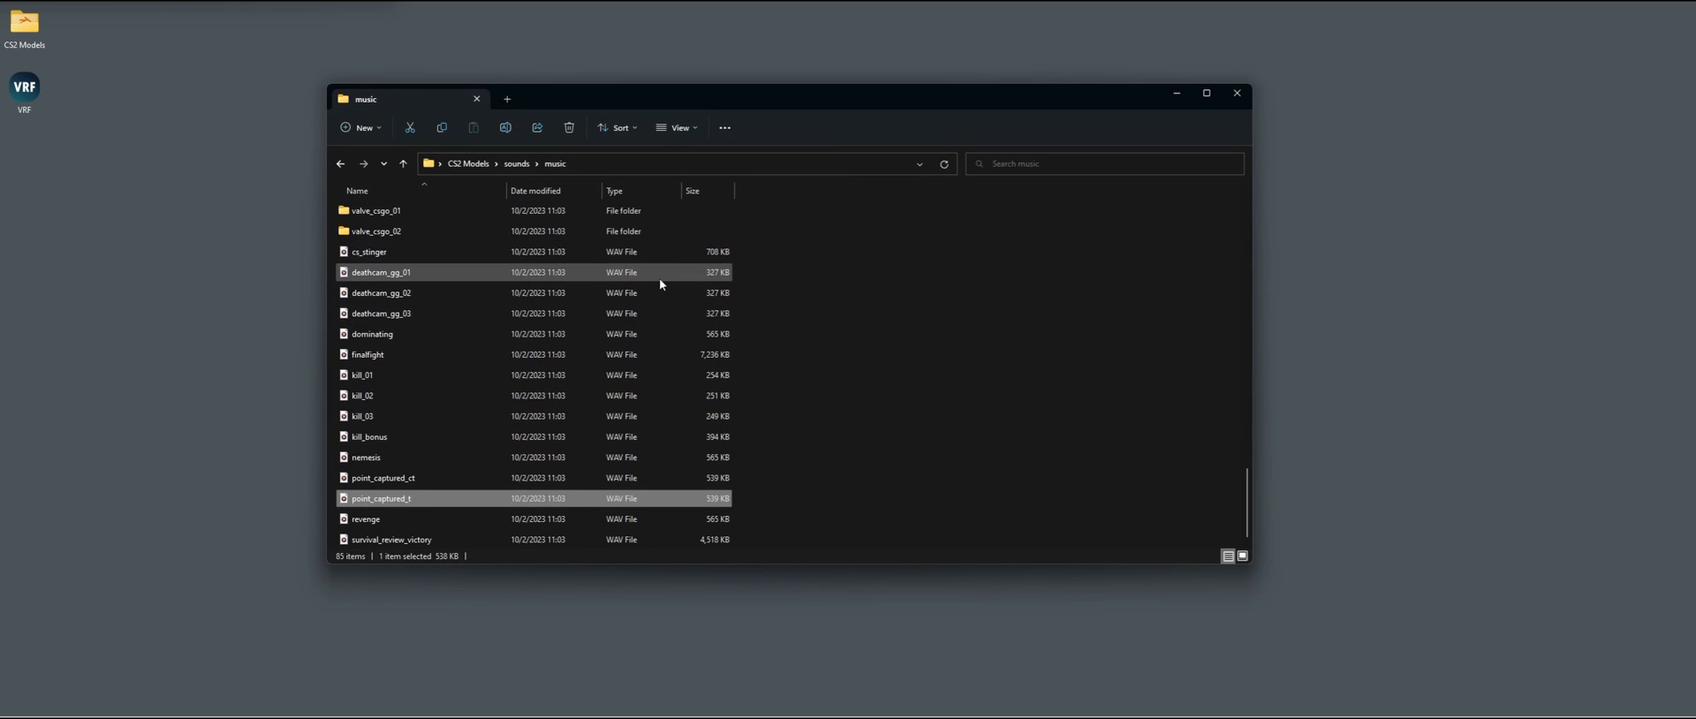